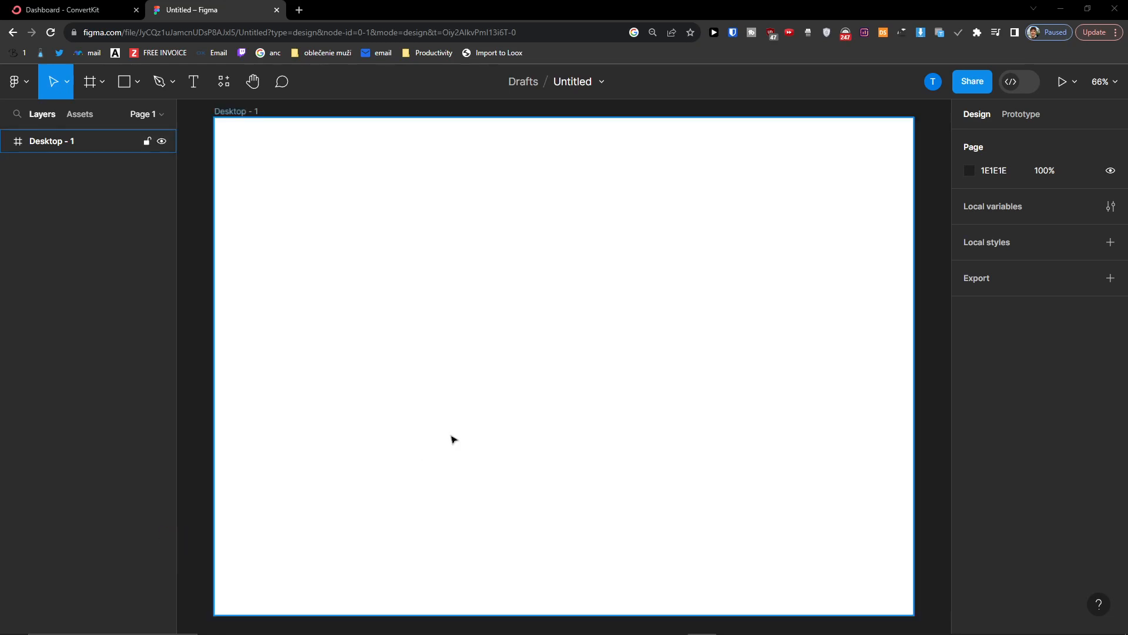
{"action": "mouse_move", "coordinate": [297, 242]}
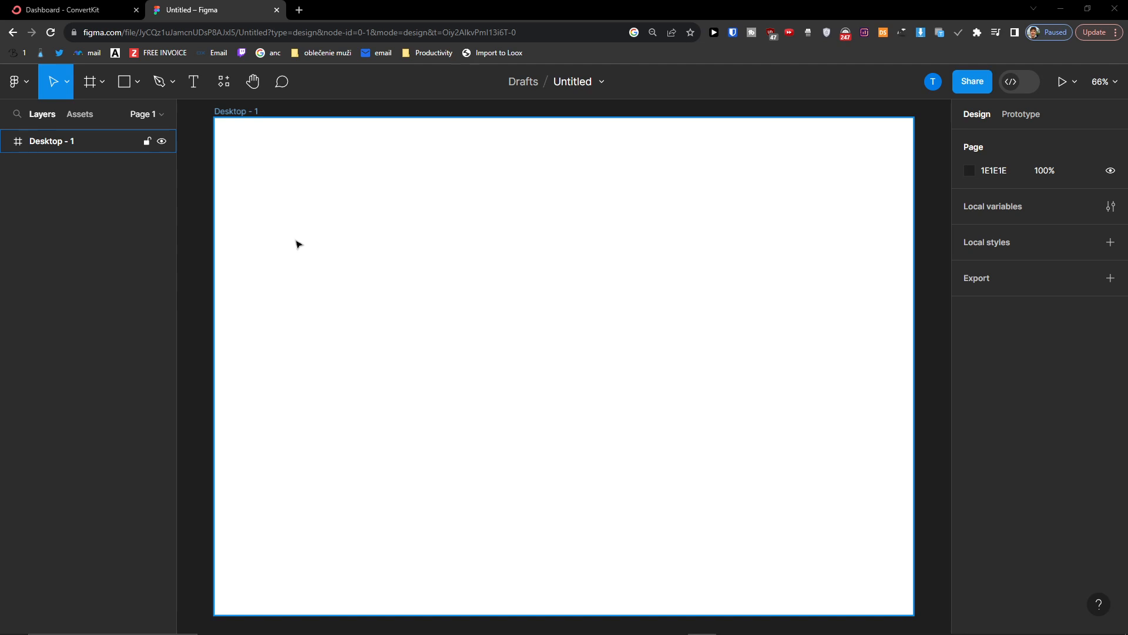
{"action": "mouse_move", "coordinate": [293, 237]}
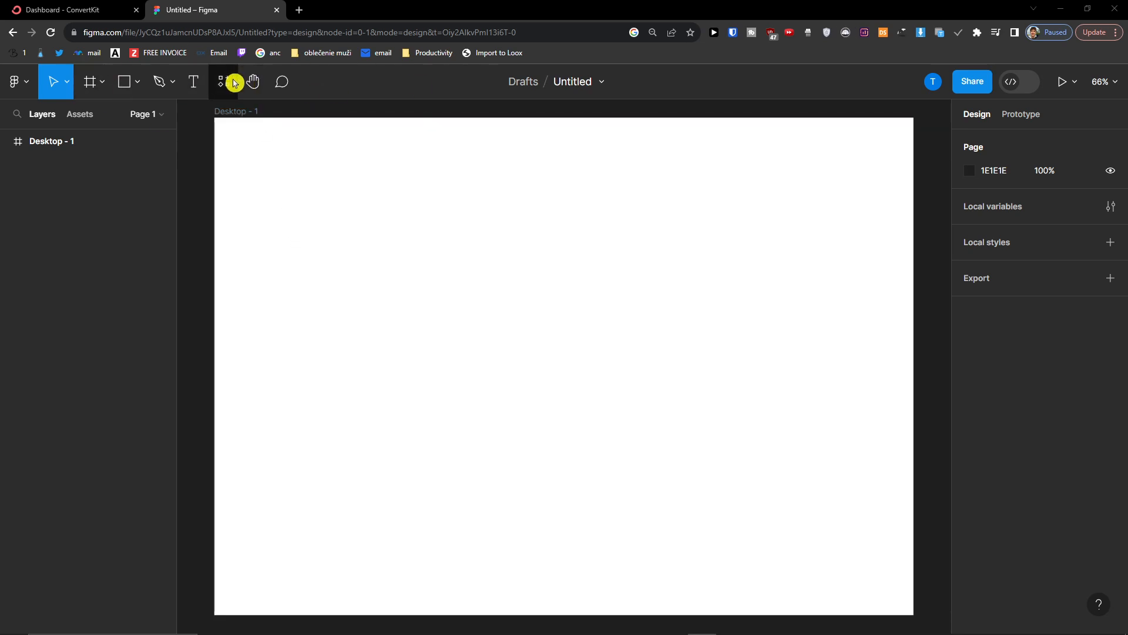
{"action": "mouse_move", "coordinate": [221, 82]}
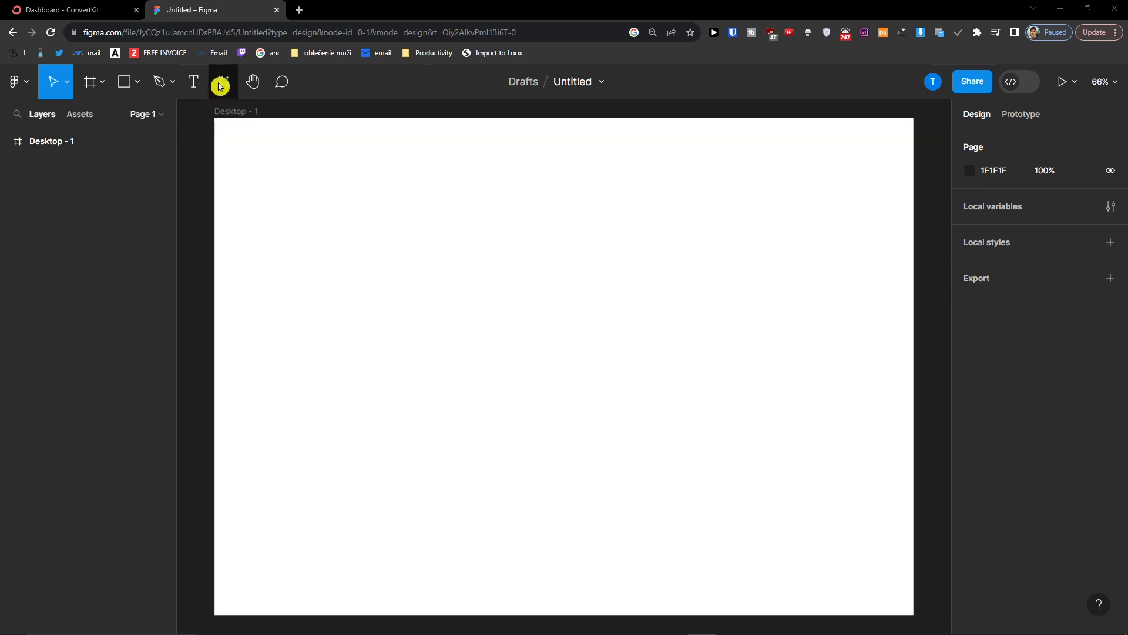
Find and run the Icons8 plugin from the Resources plugins list by searching 'icons8'.
{"action": "left_click", "coordinate": [222, 83]}
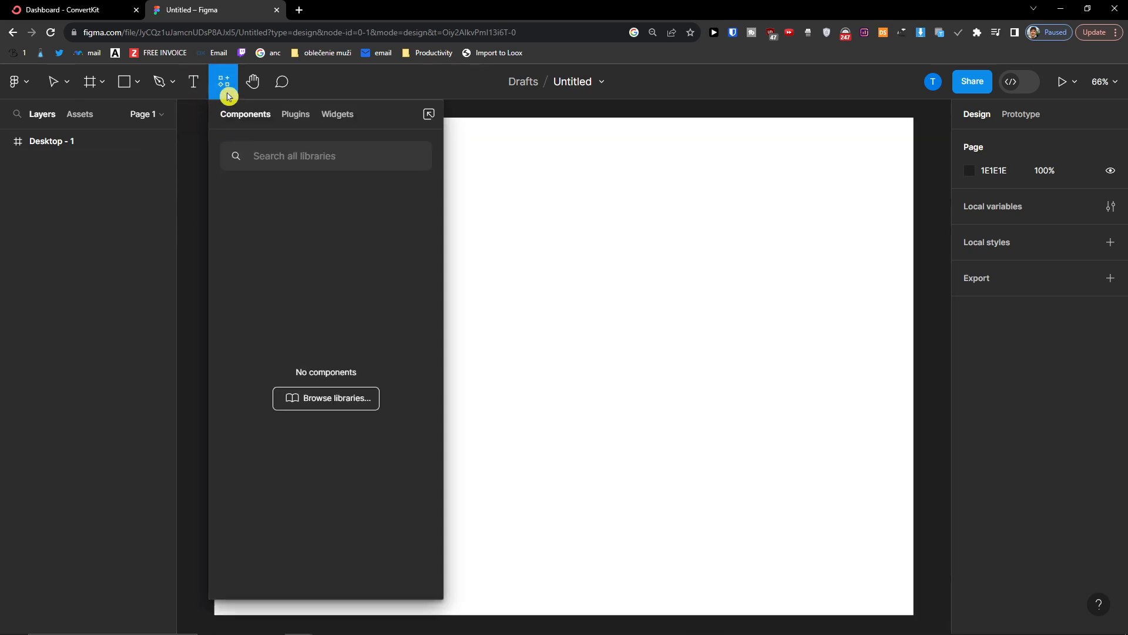
{"action": "left_click", "coordinate": [295, 114]}
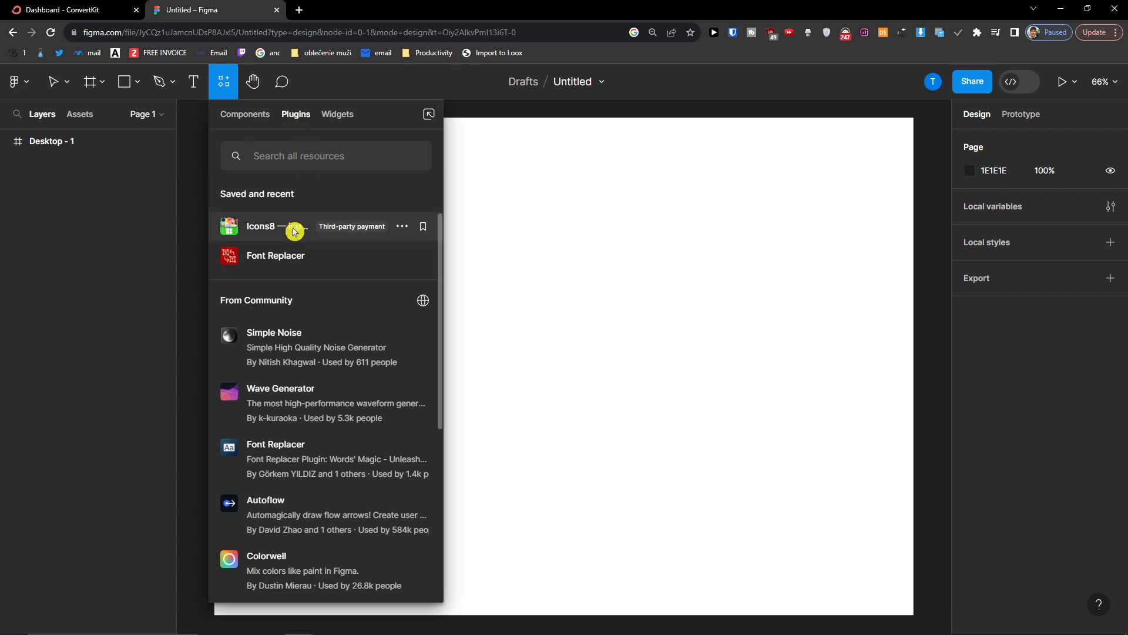
{"action": "mouse_move", "coordinate": [292, 155]}
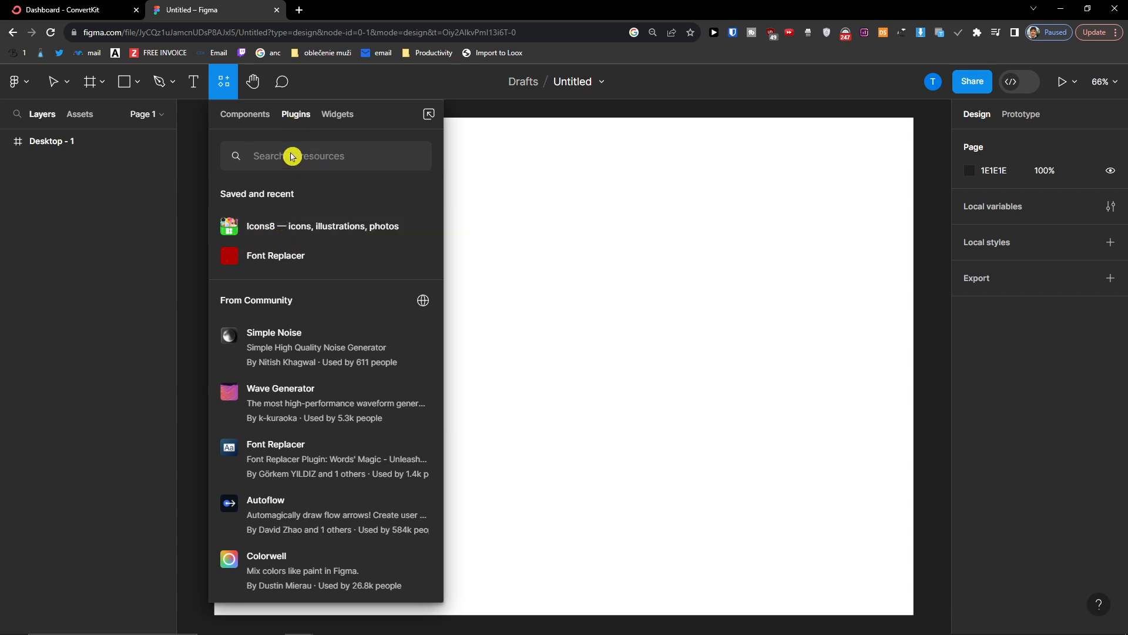
{"action": "type", "text": "icons8"}
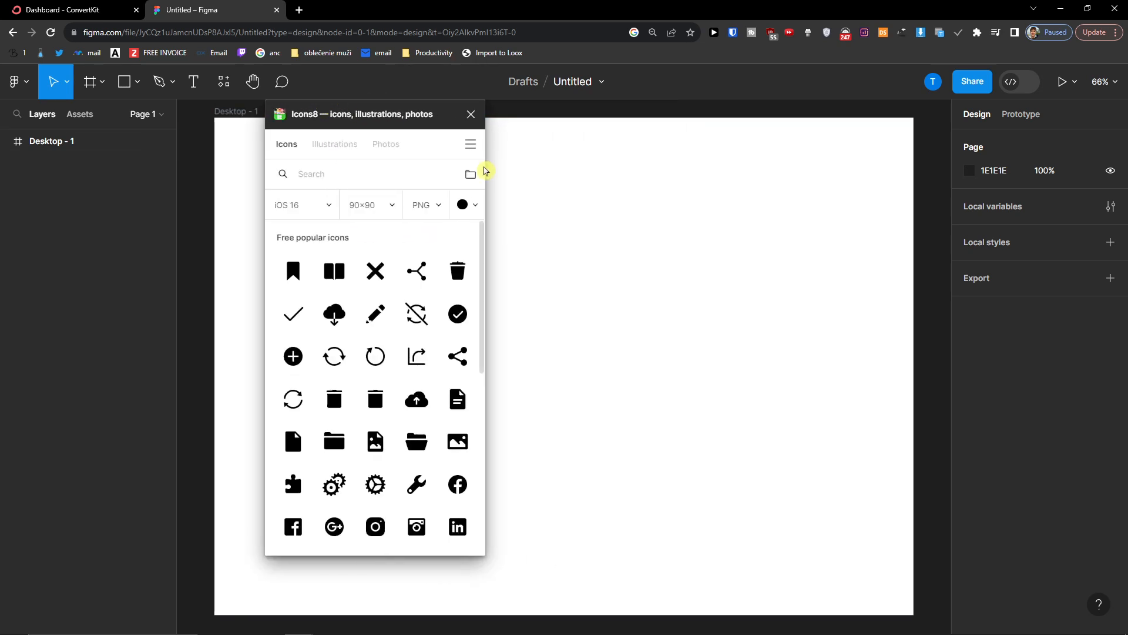
Switch the Icons8 style to Cute Clipart and insert its green plus icon on the Desktop frame.
{"action": "left_click", "coordinate": [301, 204]}
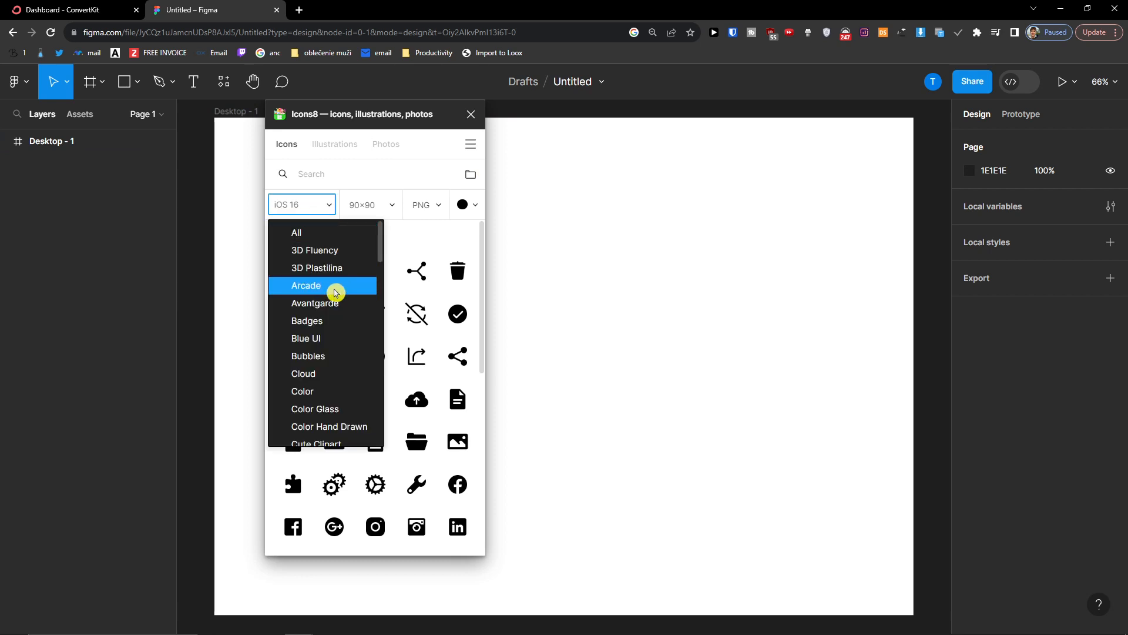
{"action": "left_click", "coordinate": [308, 354]}
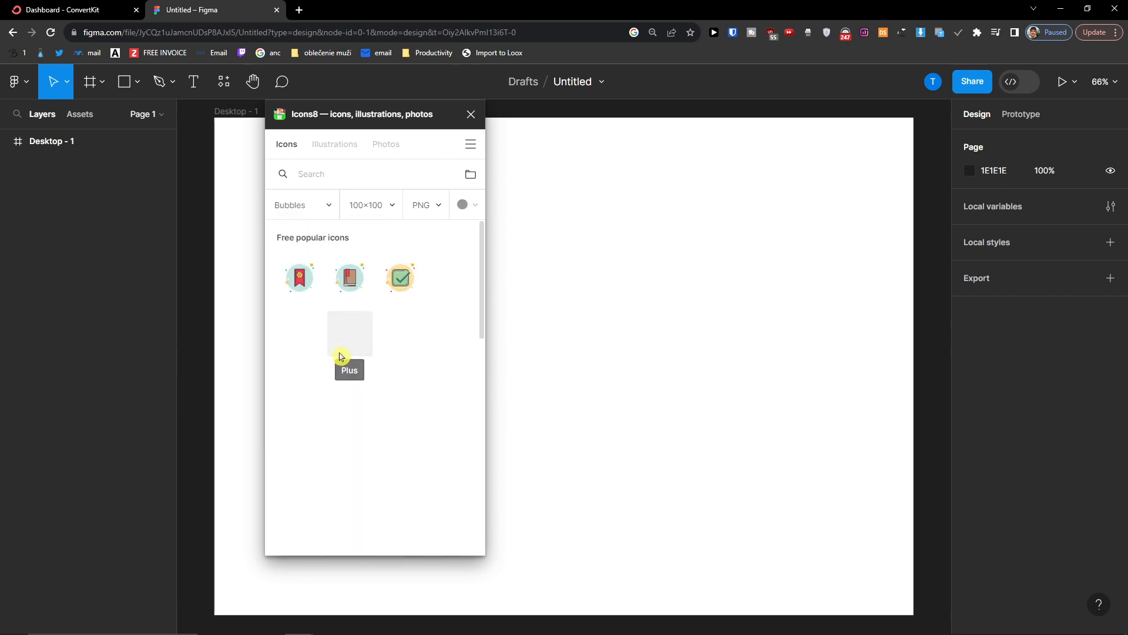
{"action": "left_click", "coordinate": [301, 204]}
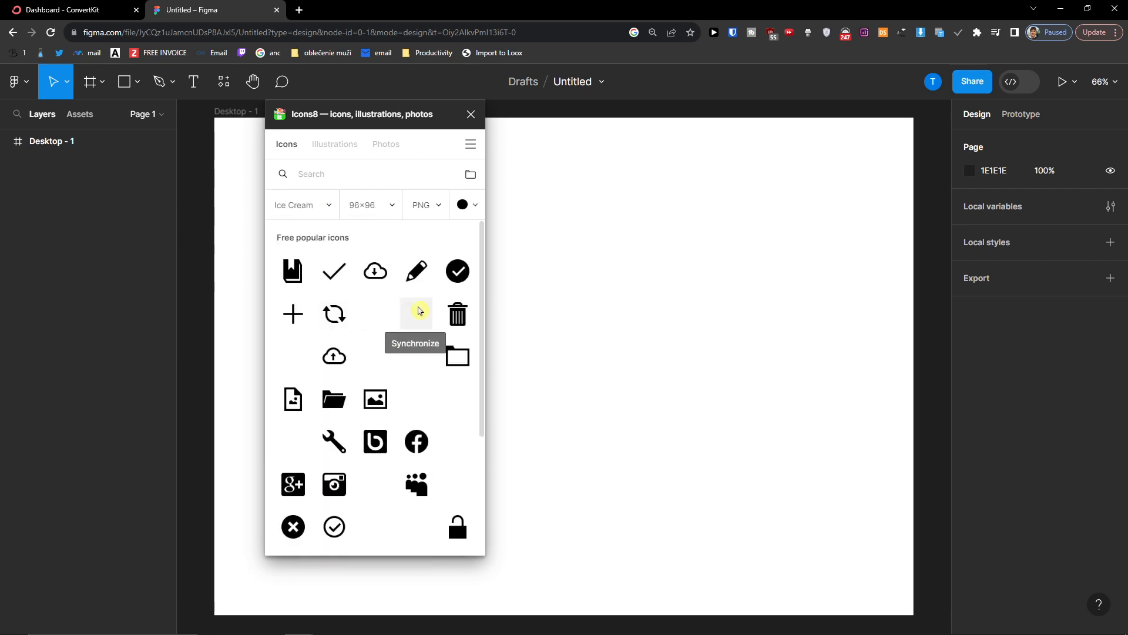
{"action": "left_click", "coordinate": [301, 204]}
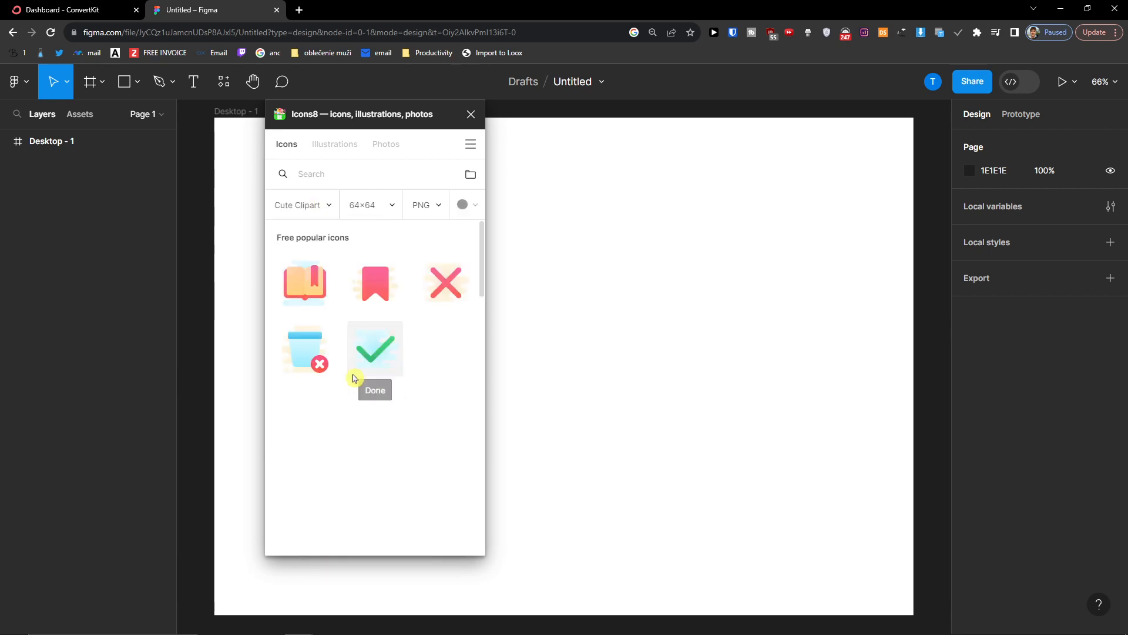
{"action": "scroll", "scroll_direction": "down", "scroll_amount": 3}
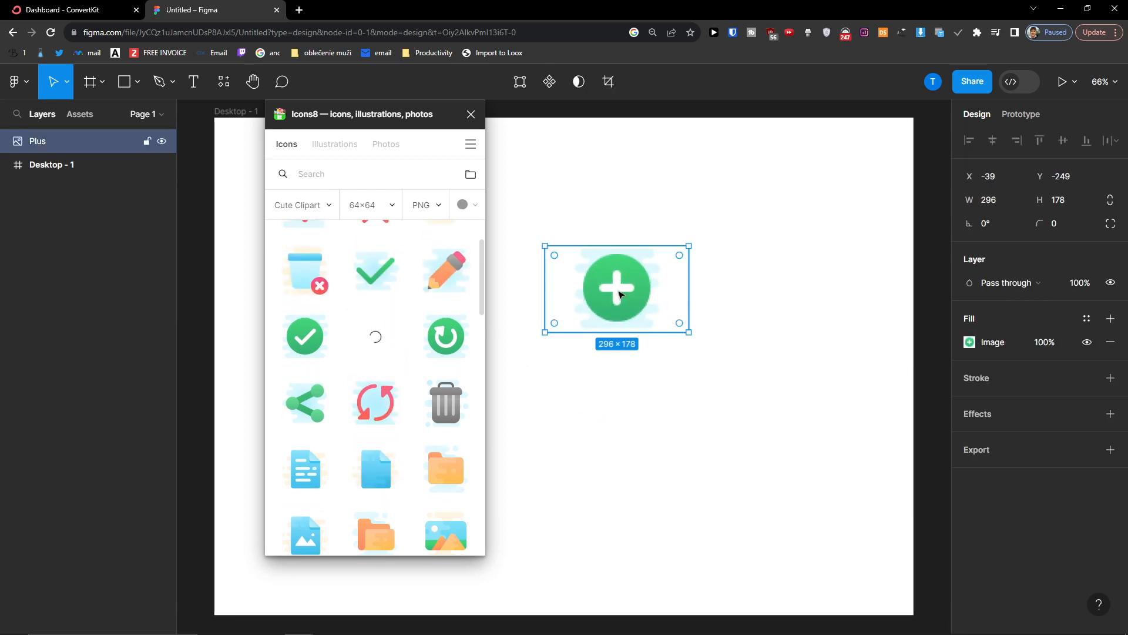
Shrink the plus icon, then set the Icons8 icon size to 512×512.
{"action": "left_click_drag", "start_coordinate": [688, 330], "coordinate": [608, 284]}
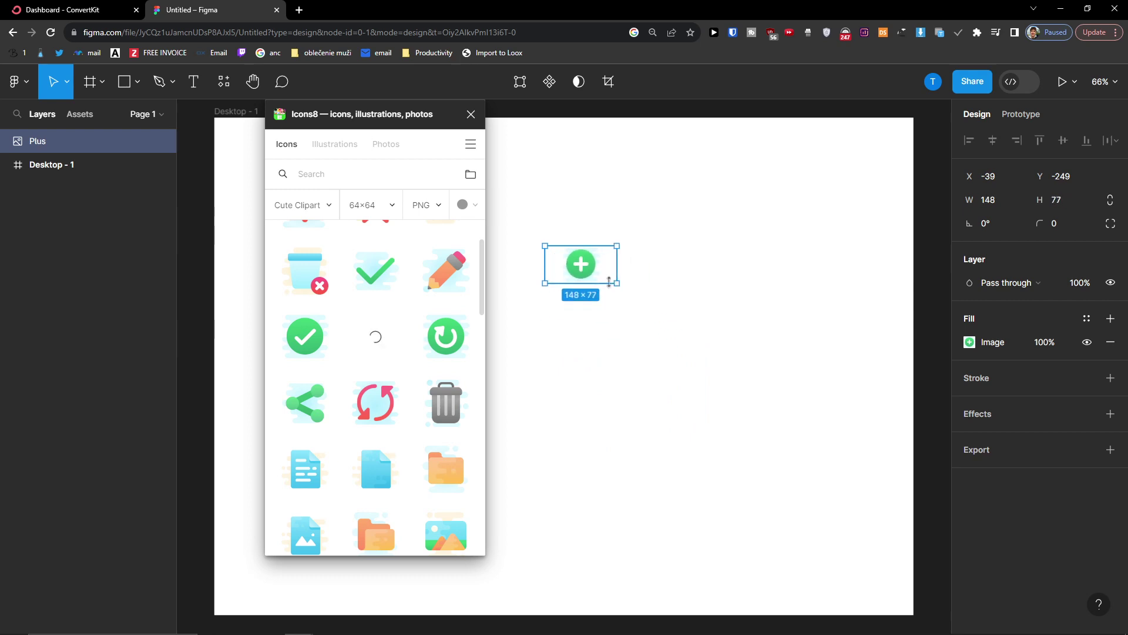
{"action": "left_click", "coordinate": [371, 204]}
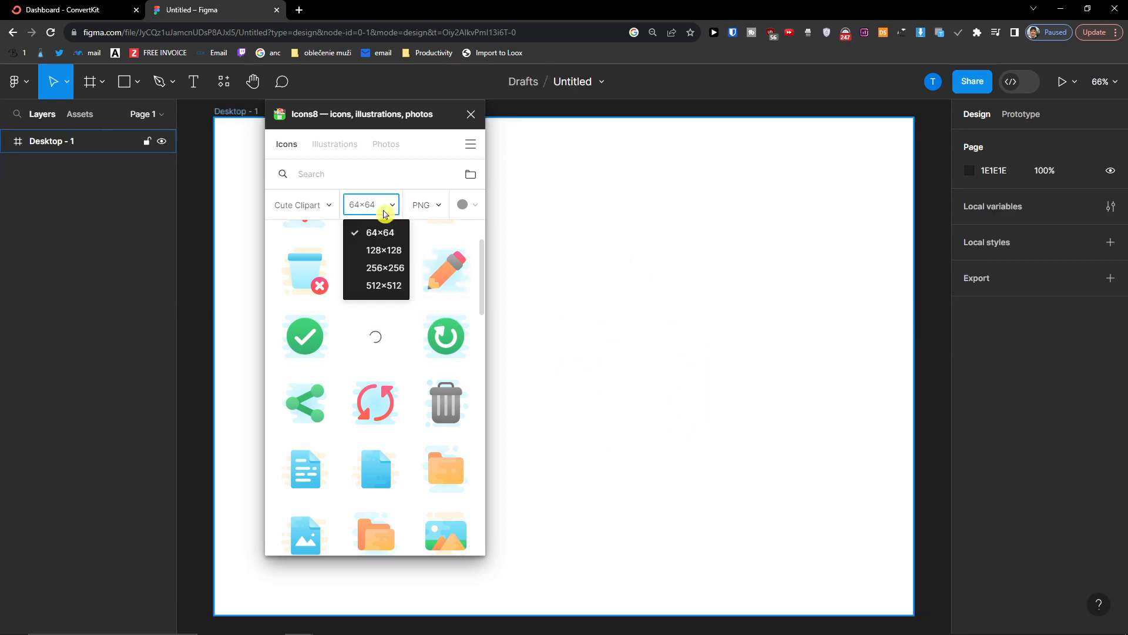
{"action": "left_click", "coordinate": [383, 285]}
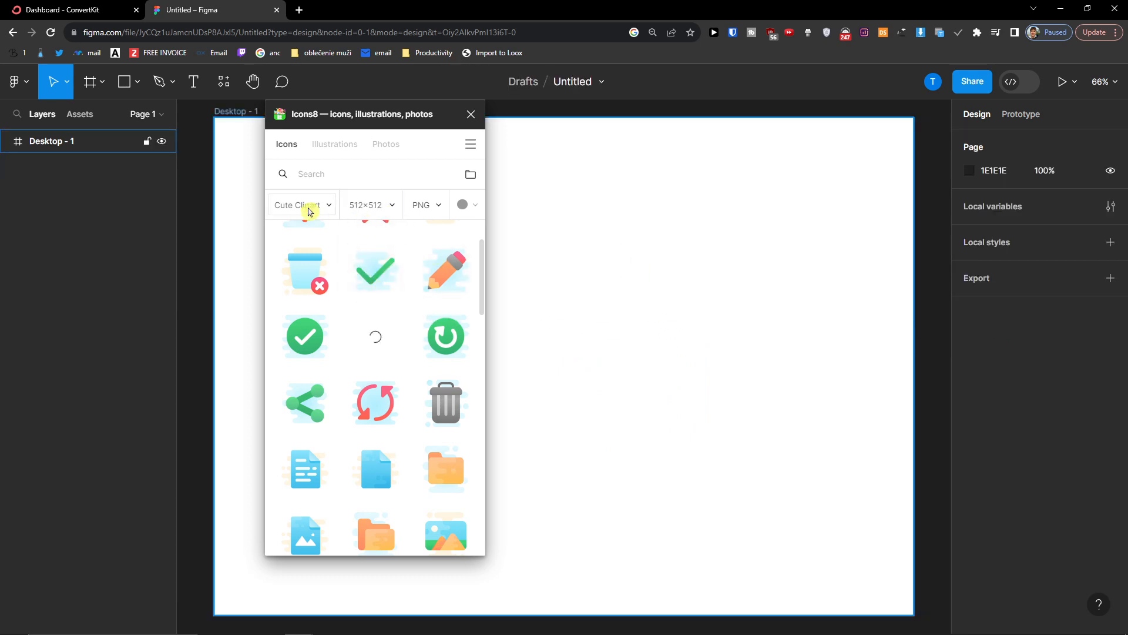
{"action": "left_click", "coordinate": [371, 204]}
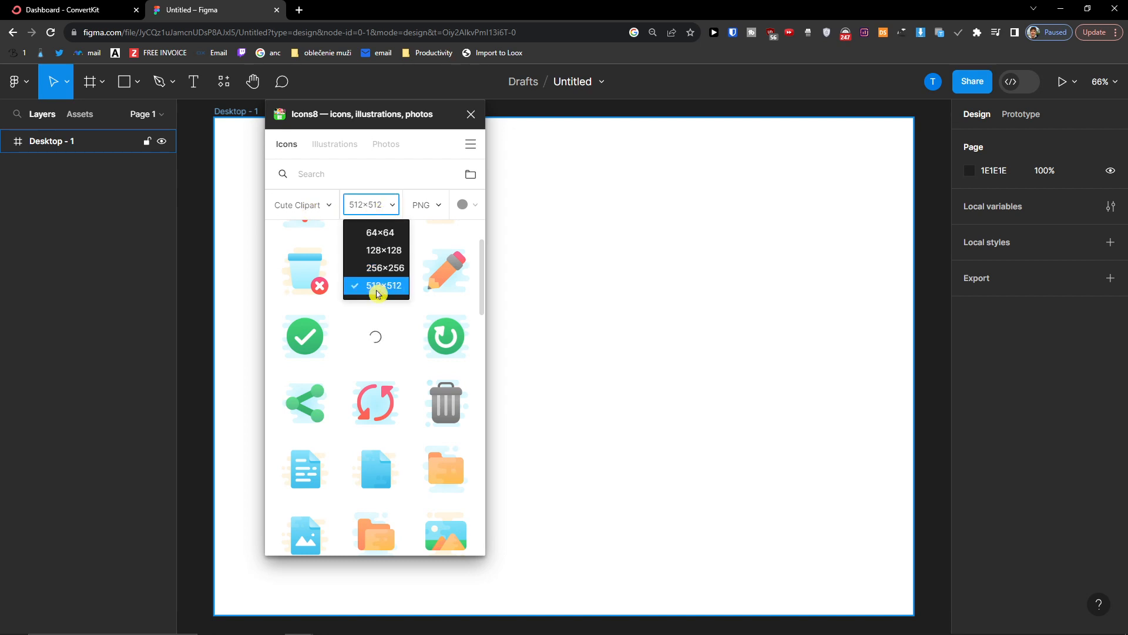
{"action": "left_click", "coordinate": [424, 205]}
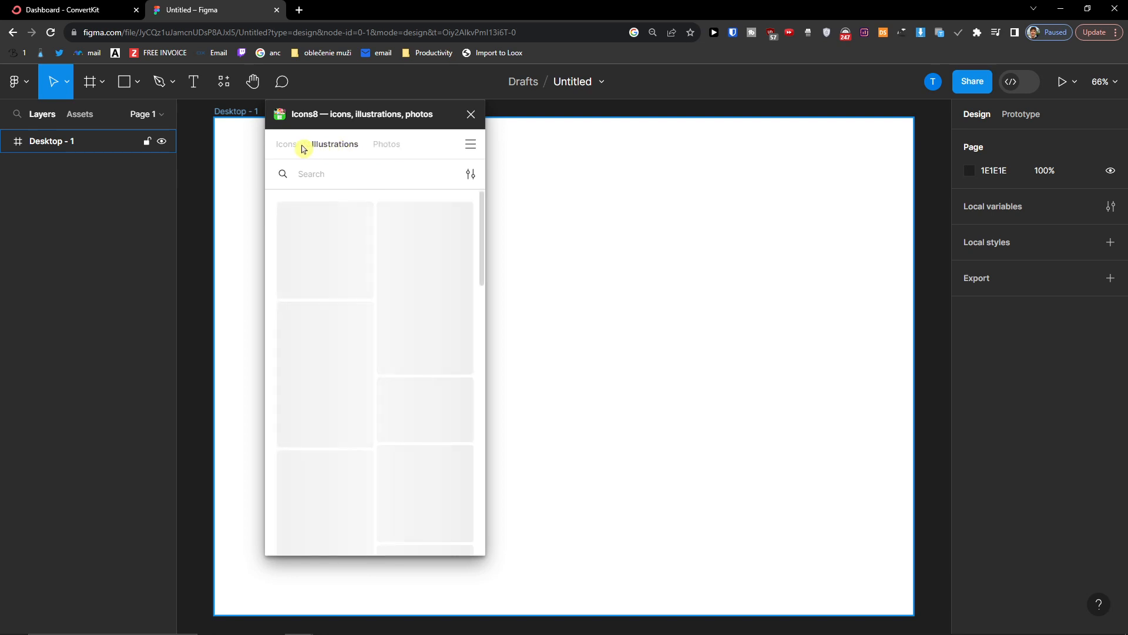
Switch Icons8 to the Windows 10 style, add the wrench (Support) icon and enlarge it on the frame.
{"action": "left_click", "coordinate": [285, 143]}
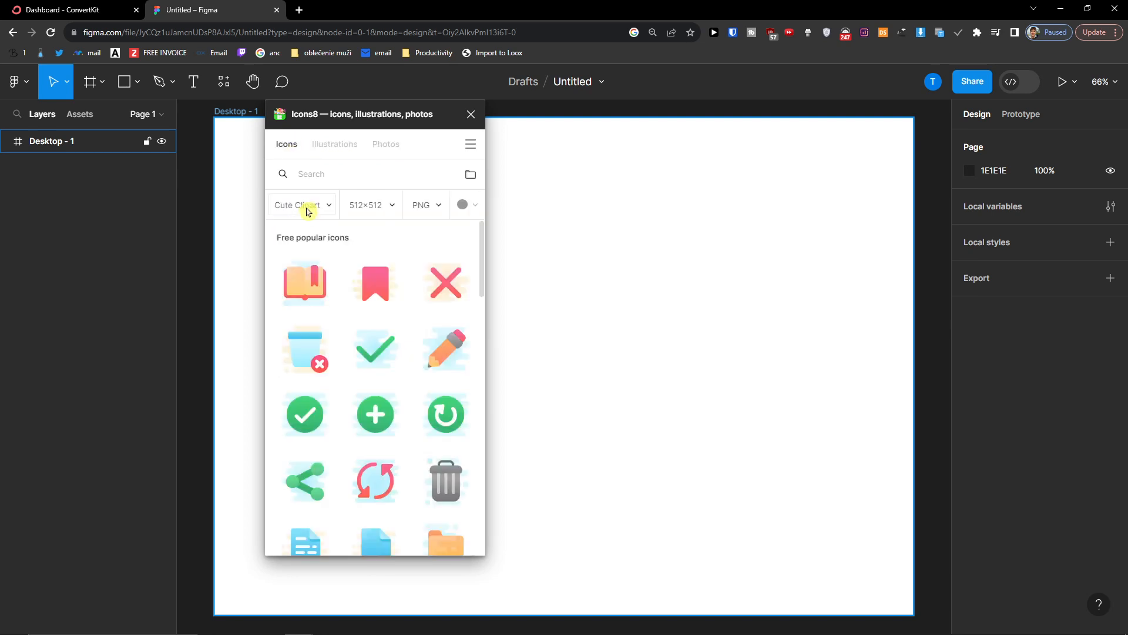
{"action": "left_click", "coordinate": [302, 204]}
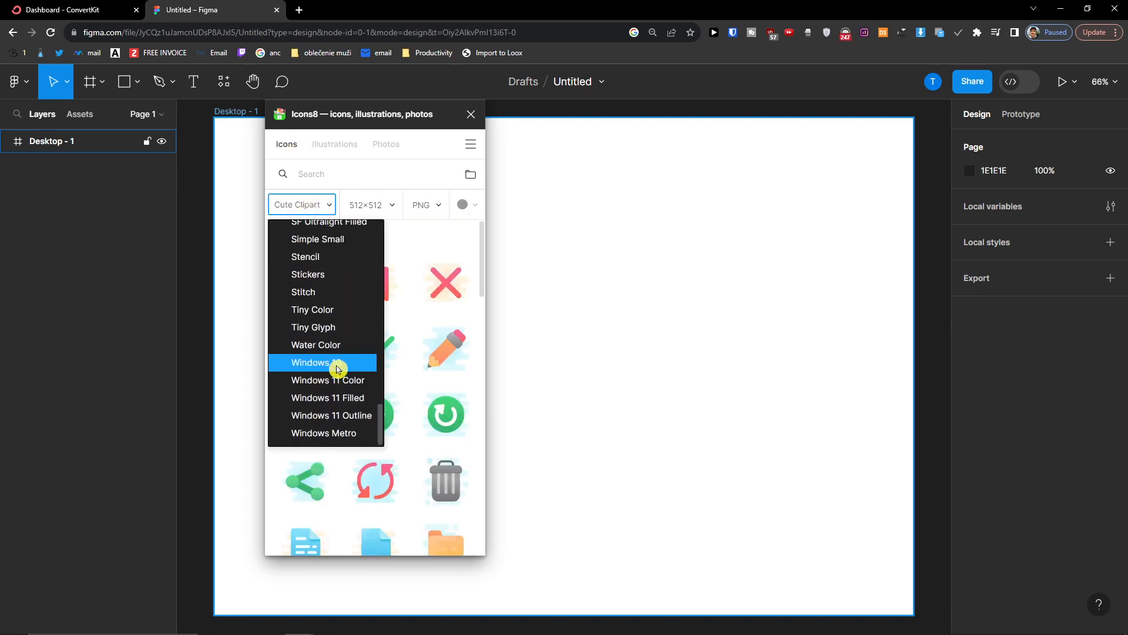
{"action": "left_click", "coordinate": [311, 362]}
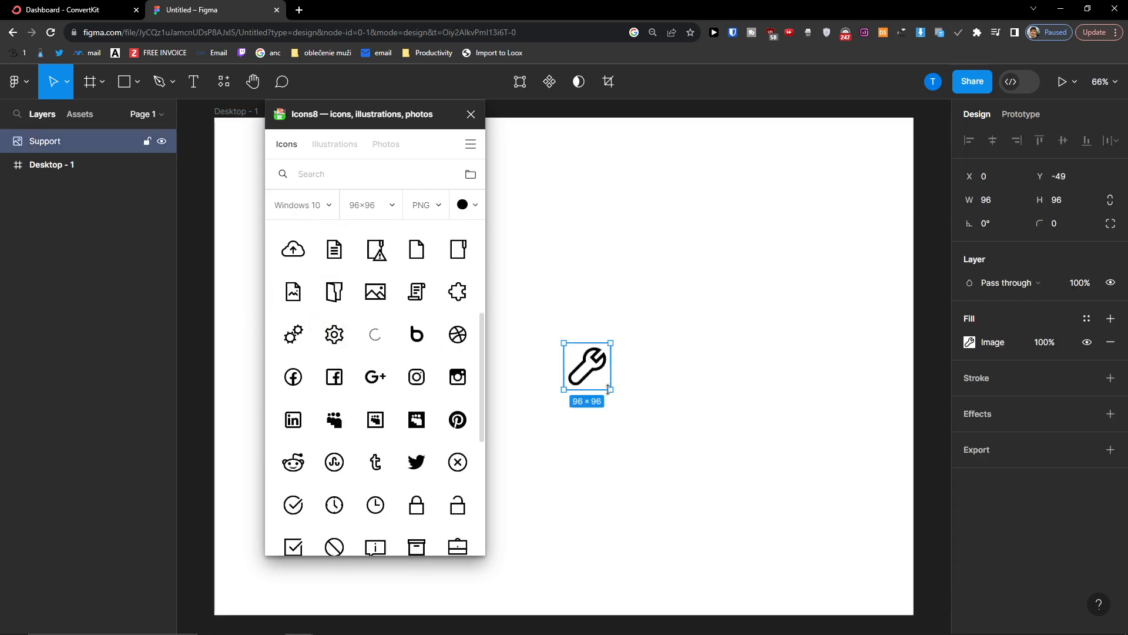
{"action": "left_click_drag", "start_coordinate": [606, 395], "coordinate": [751, 449]}
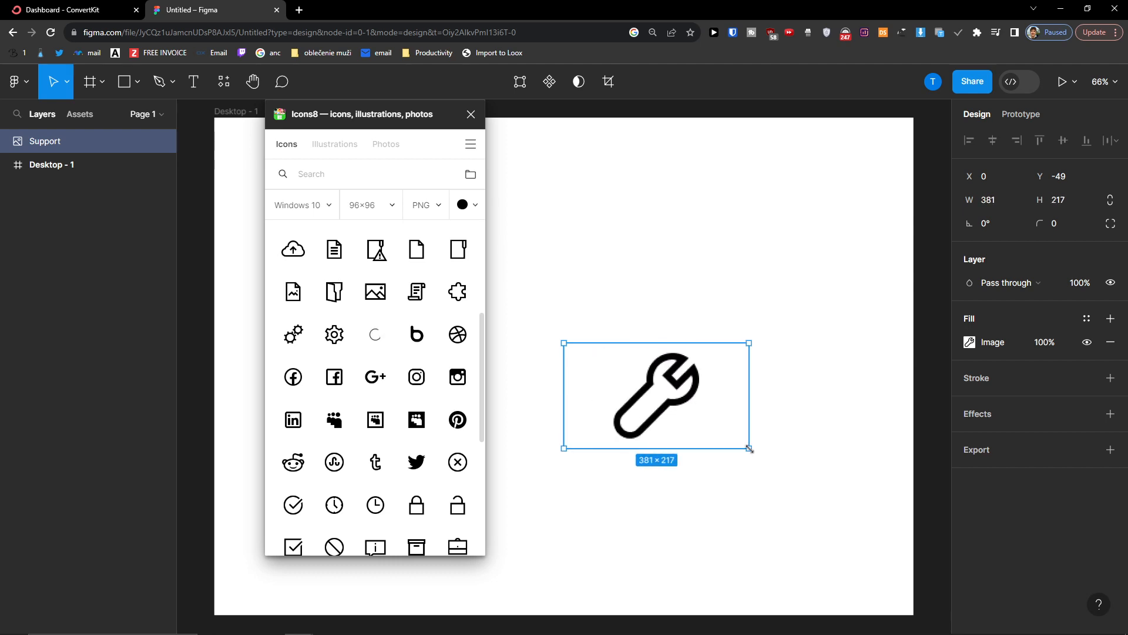
{"action": "left_click_drag", "start_coordinate": [749, 446], "coordinate": [658, 261]}
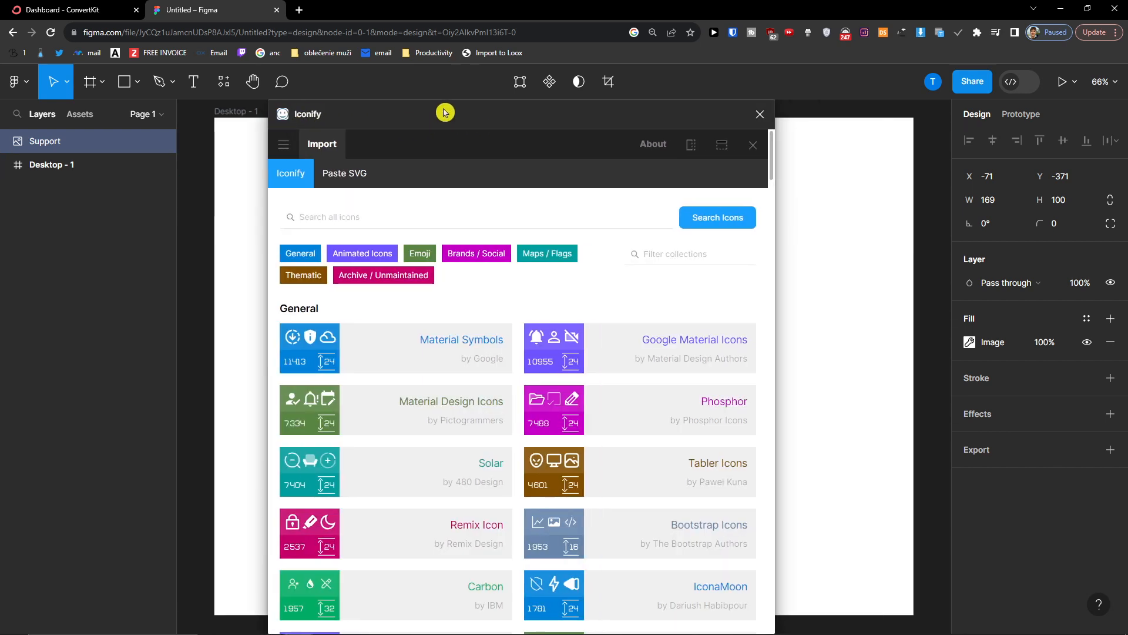
{"action": "mouse_move", "coordinate": [657, 428]}
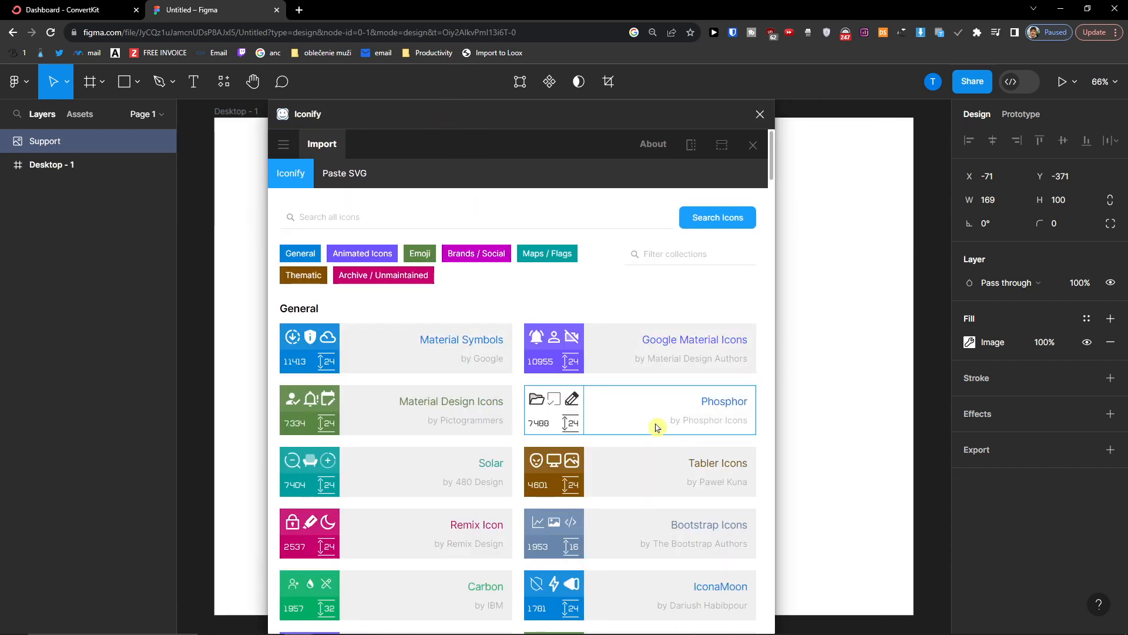
{"action": "mouse_move", "coordinate": [408, 325]}
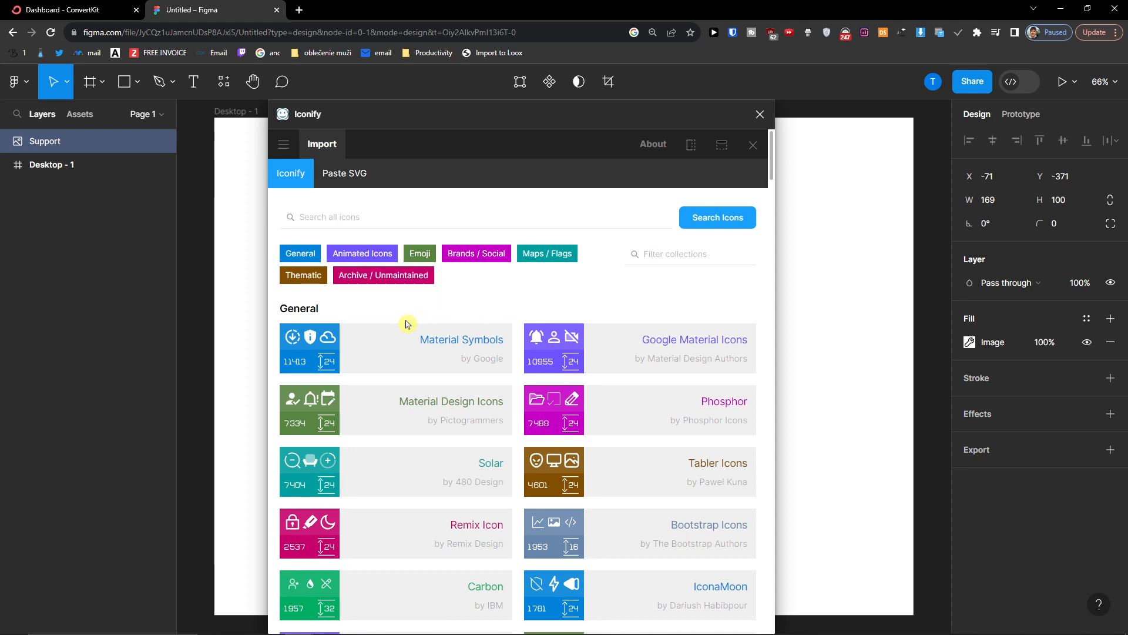
{"action": "mouse_move", "coordinate": [433, 345]}
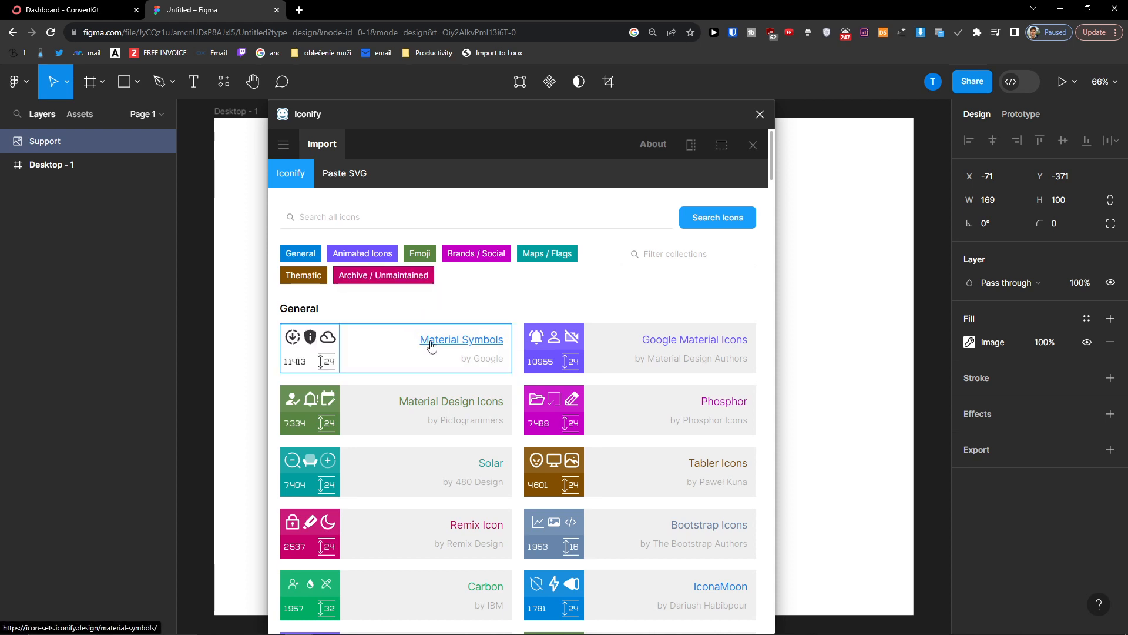
In Iconify, show the Material Symbols collection filtered to the Brand category.
{"action": "left_click", "coordinate": [461, 340]}
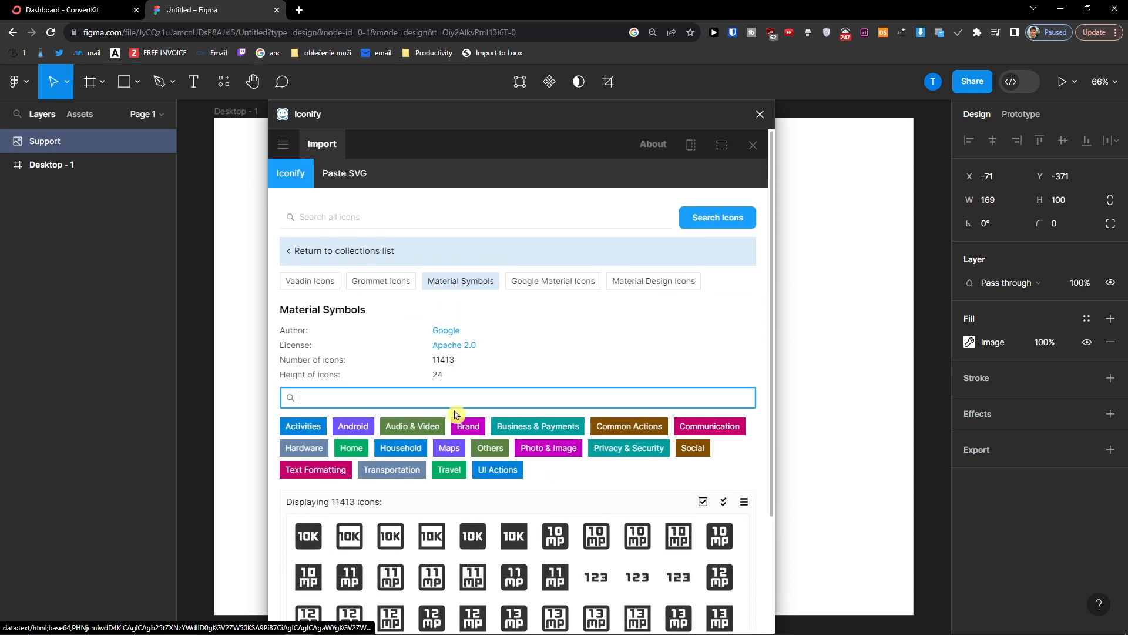
{"action": "left_click", "coordinate": [468, 426]}
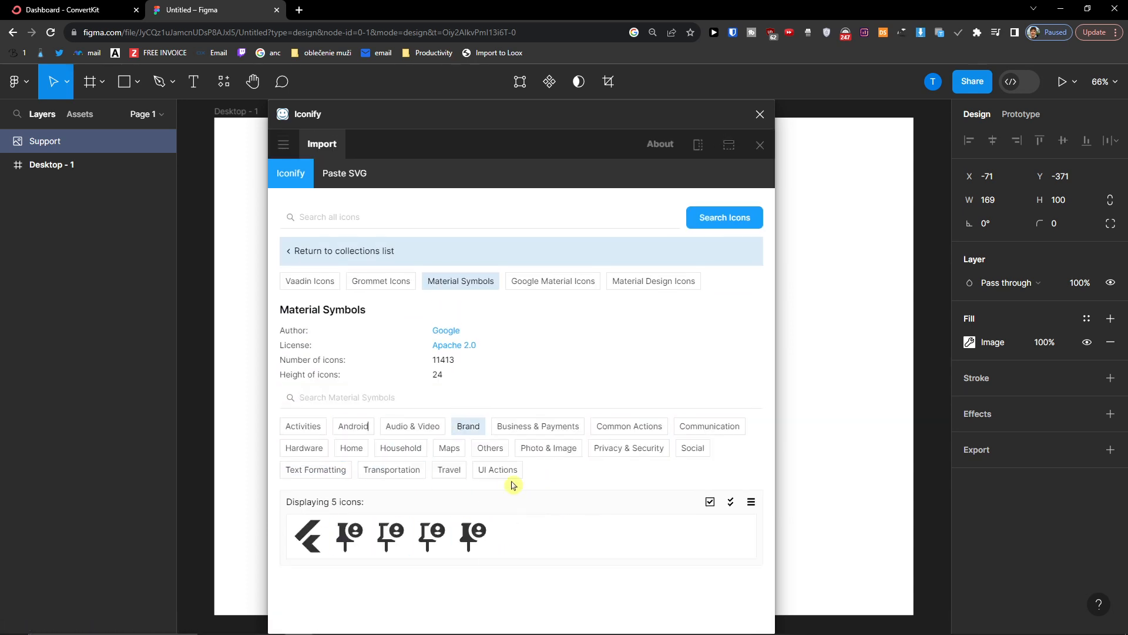
{"action": "mouse_move", "coordinate": [349, 183]}
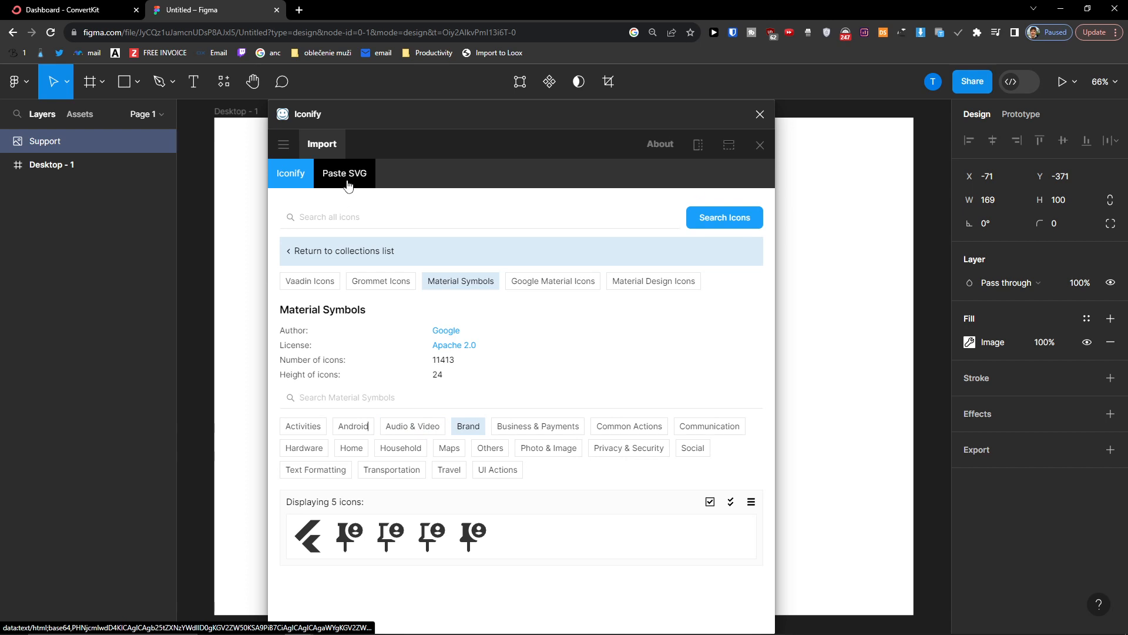